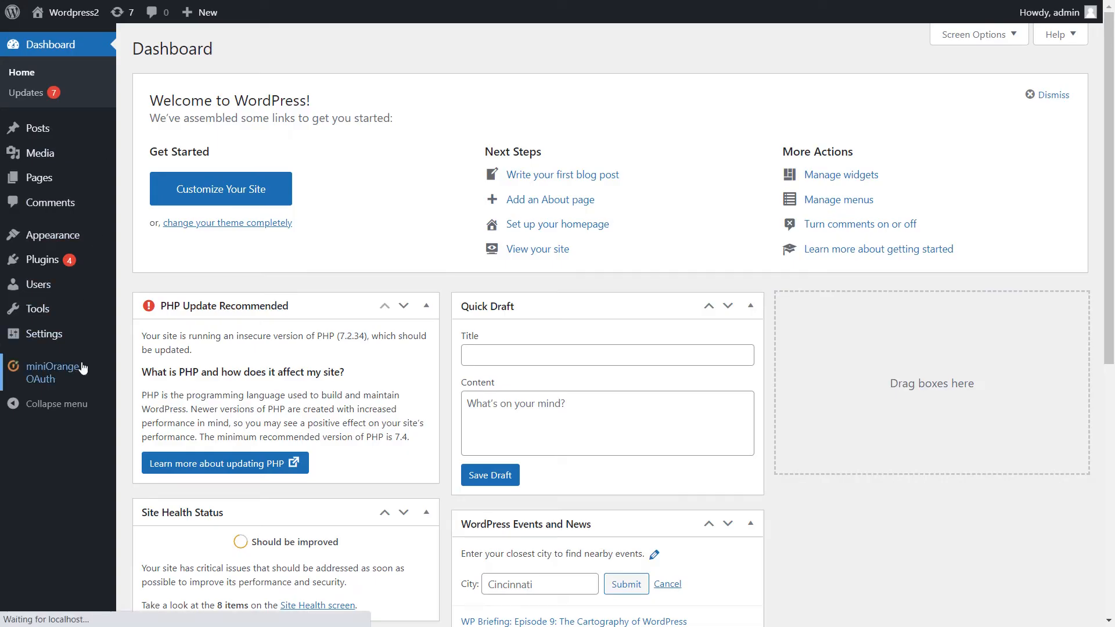
Reach the miniOrange OAuth plugin's Select application screen for adding a new provider.
{"action": "left_click", "coordinate": [51, 372]}
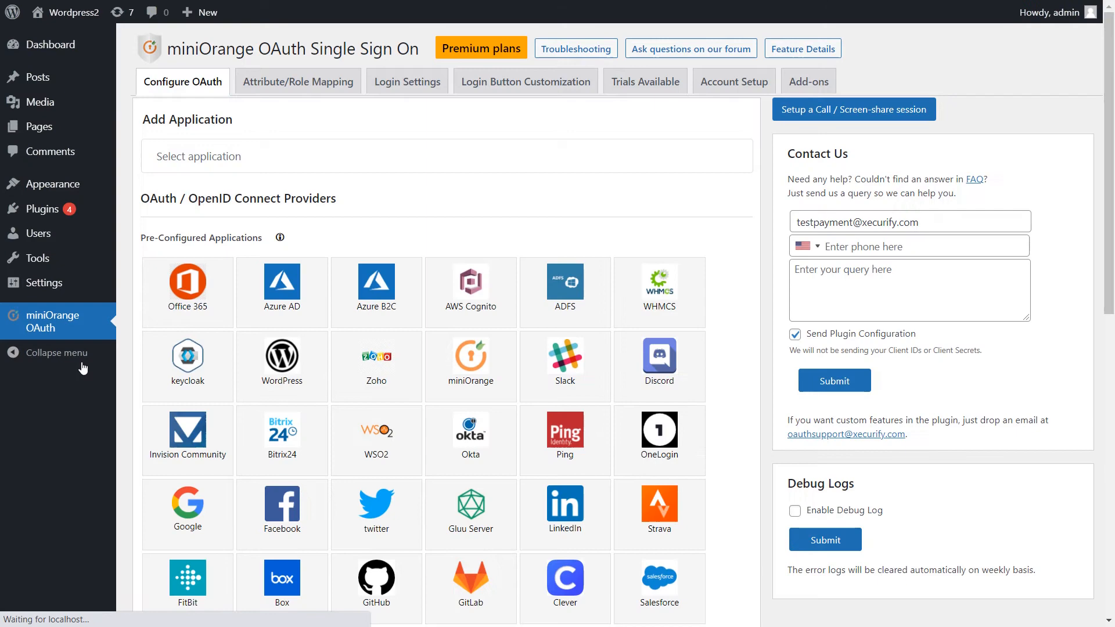
{"action": "mouse_move", "coordinate": [282, 362]}
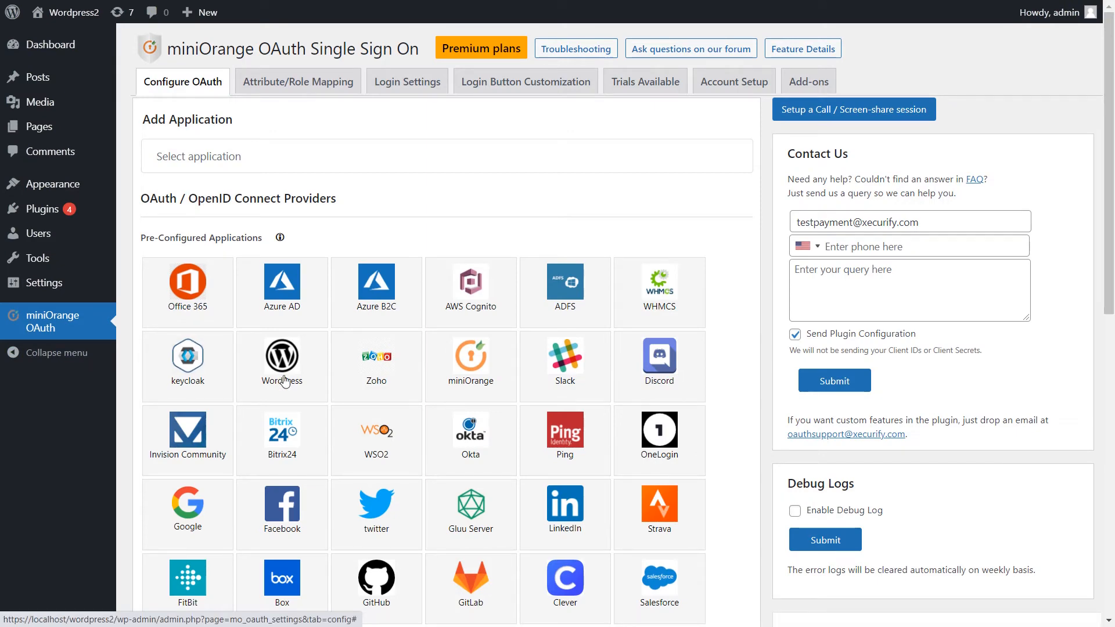
{"action": "scroll", "scroll_direction": "down", "scroll_amount": 3}
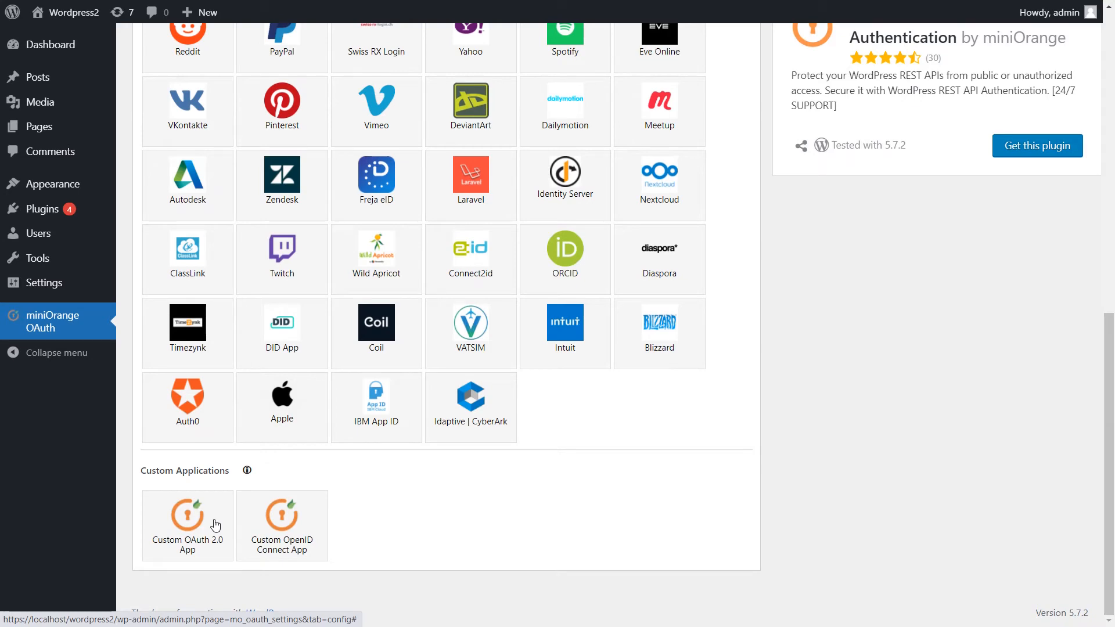
{"action": "left_click", "coordinate": [187, 524]}
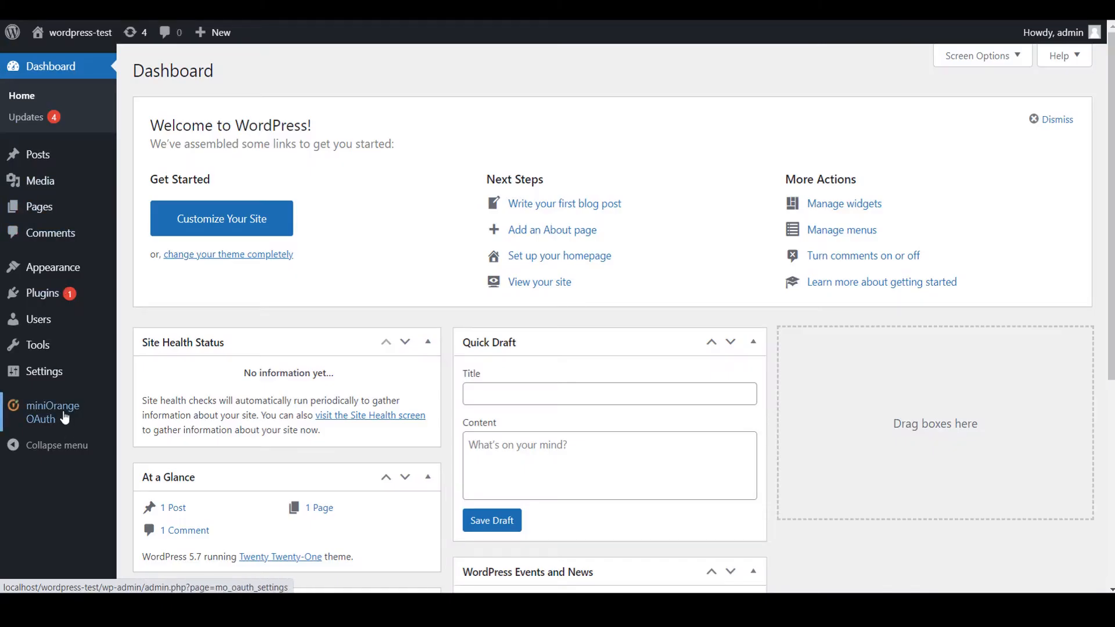
{"action": "left_click", "coordinate": [52, 411]}
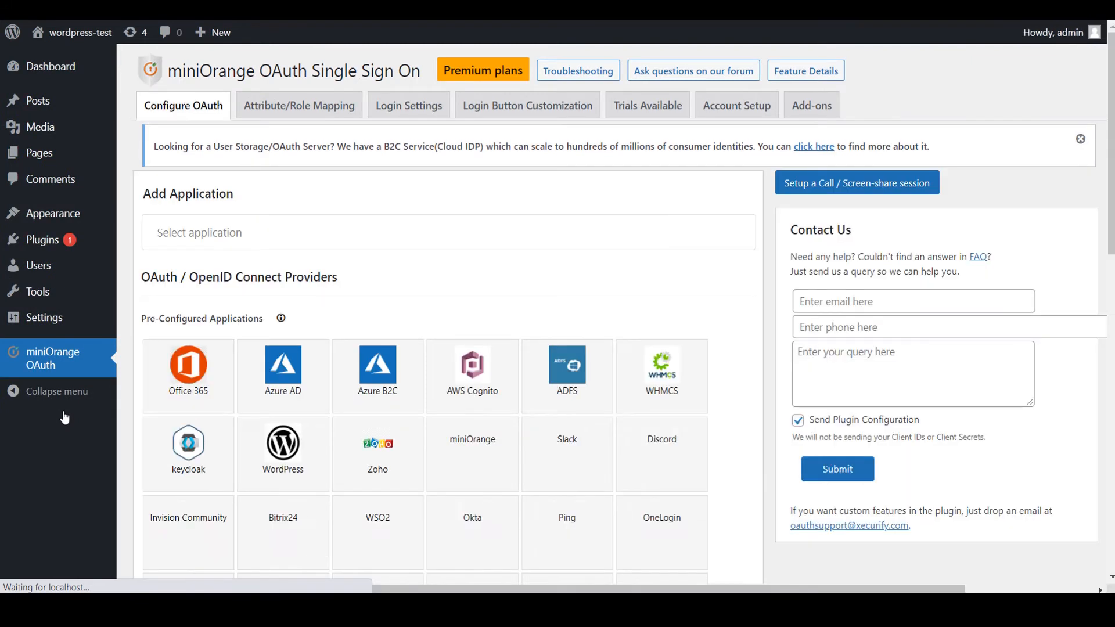
Filter the application list with 'google' and choose Google as the provider.
{"action": "type", "text": "g"}
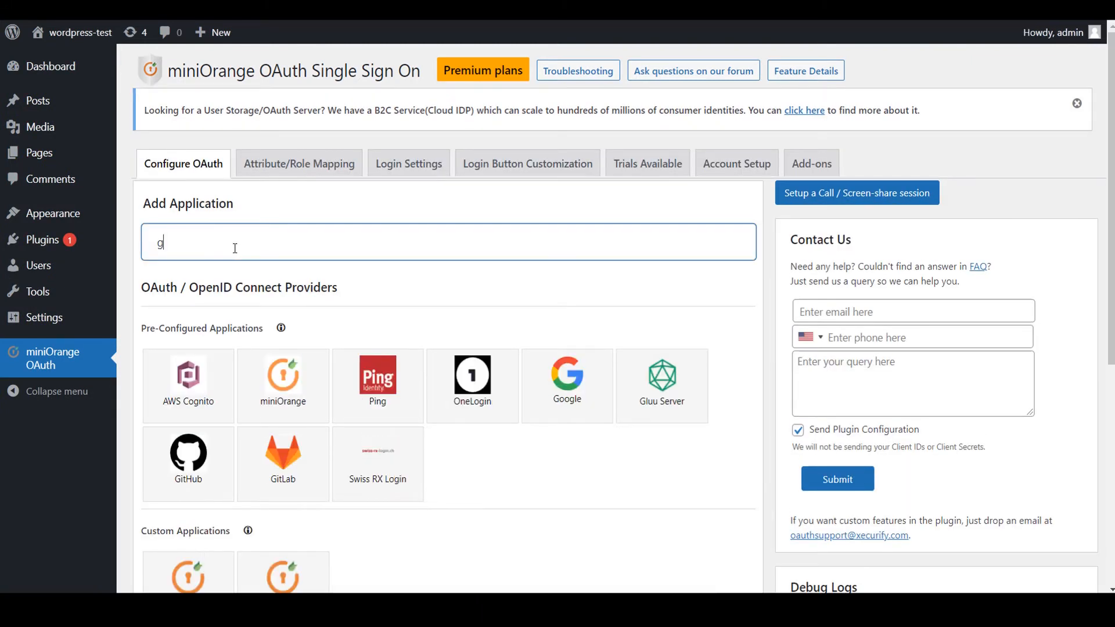
{"action": "type", "text": "oogle"}
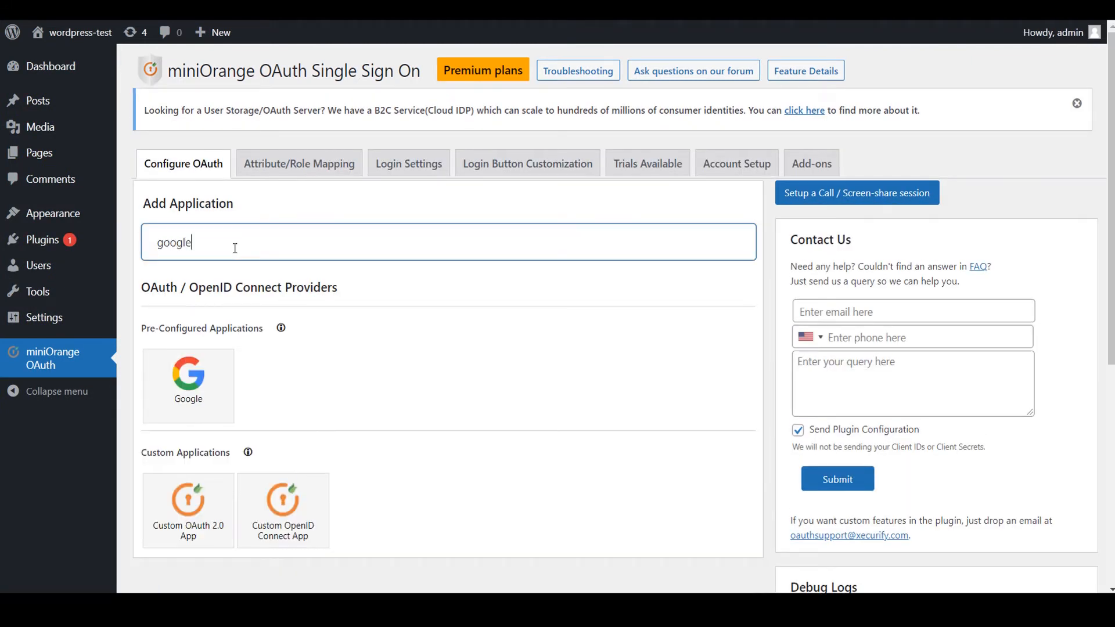
{"action": "left_click", "coordinate": [188, 386]}
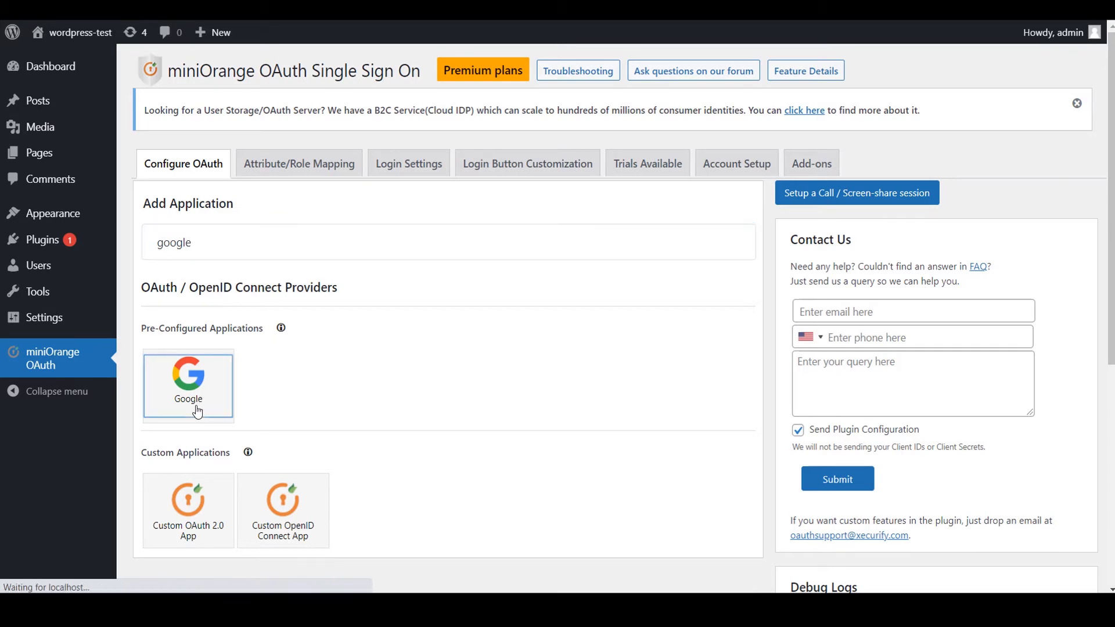
{"action": "left_click", "coordinate": [188, 386]}
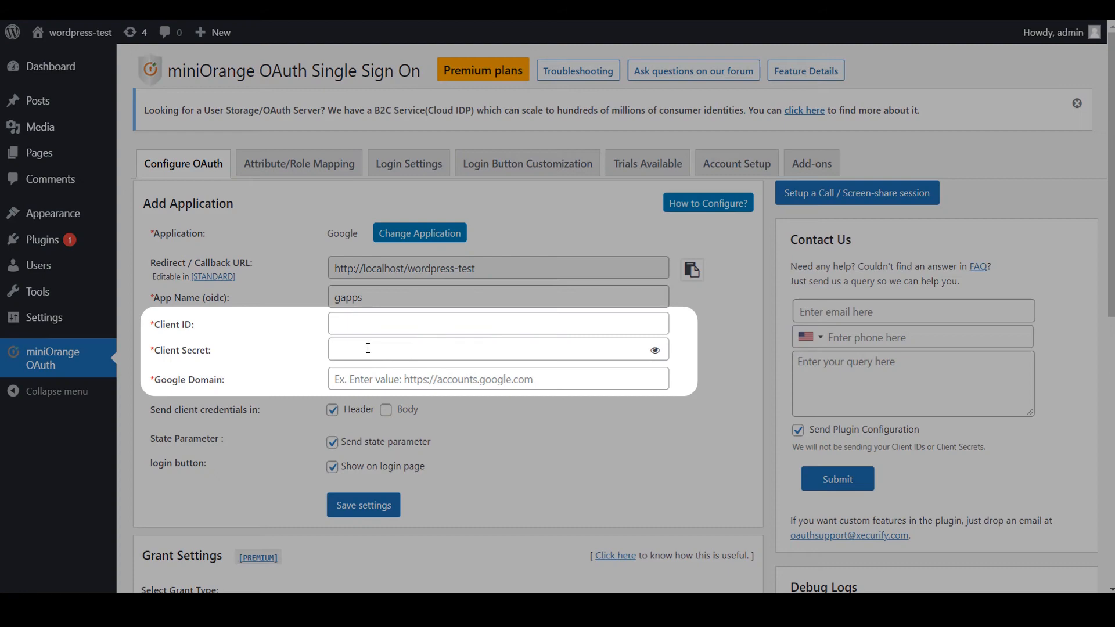
Save the Google app gapps with its client ID, client secret and console.cloud.google.com domain.
{"action": "scroll", "scroll_direction": "down", "scroll_amount": 3}
{"action": "type", "text": "https://console.cloud.google.com/"}
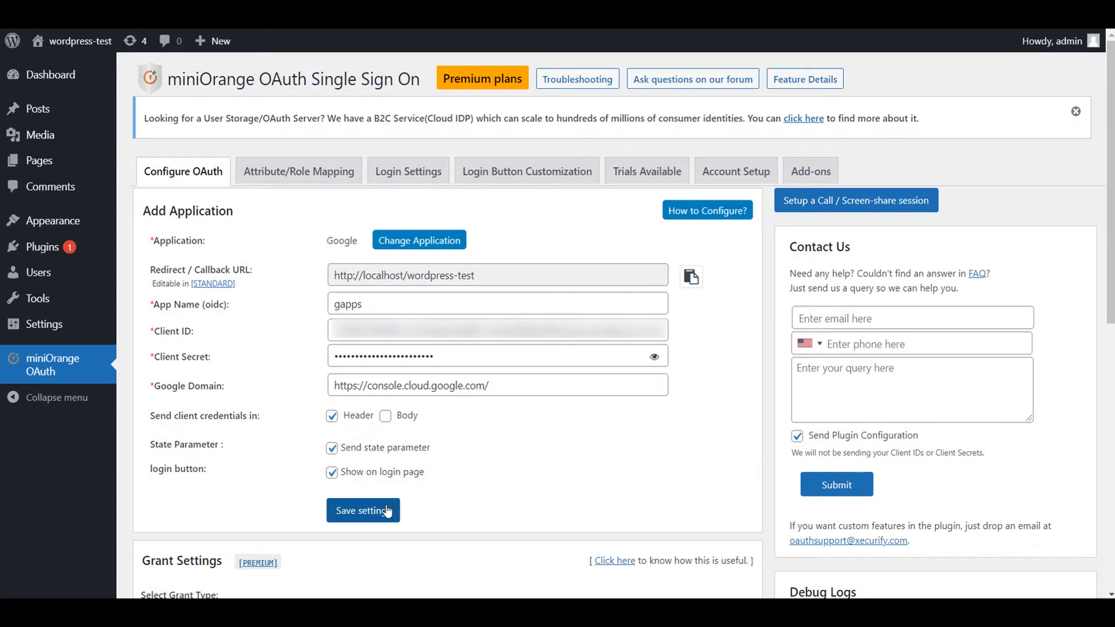
{"action": "left_click", "coordinate": [362, 511]}
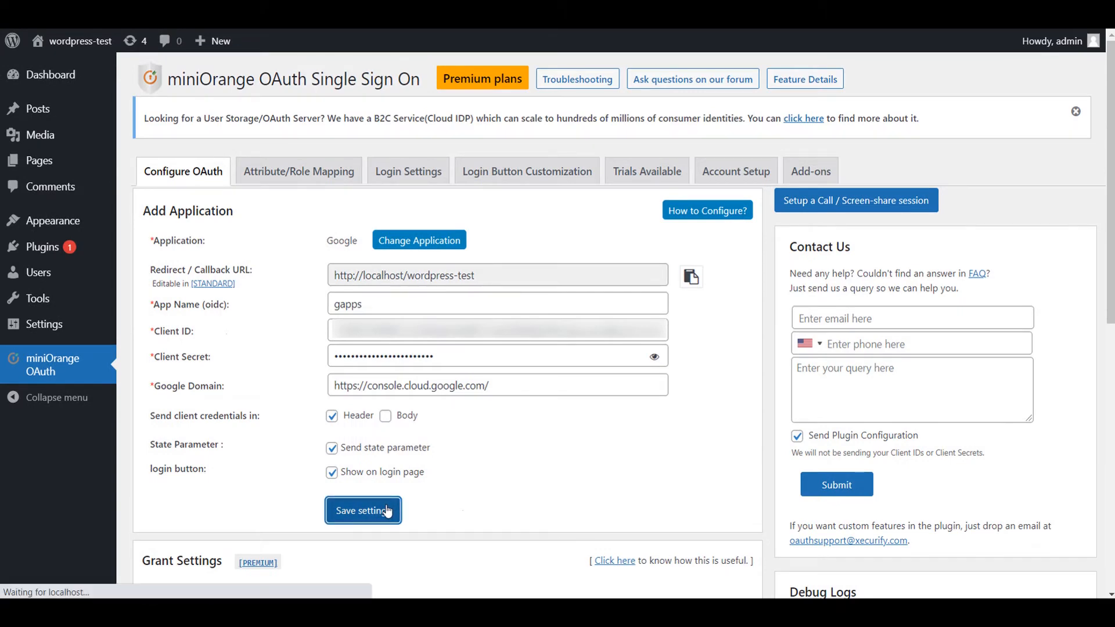
{"action": "left_click", "coordinate": [363, 510]}
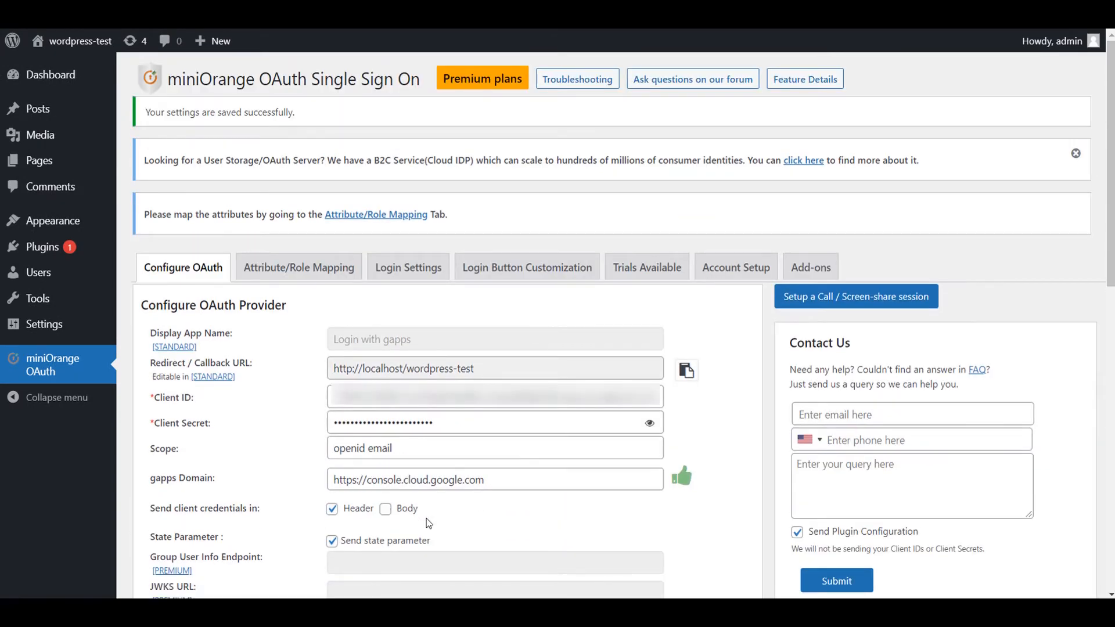
{"action": "scroll", "scroll_direction": "down", "scroll_amount": 3}
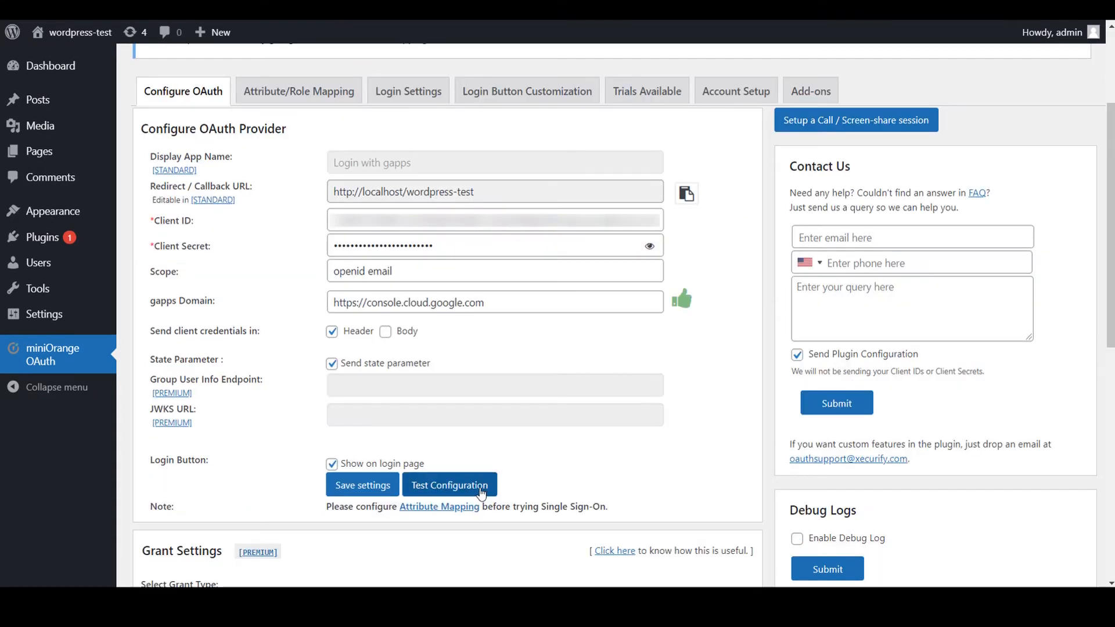
{"action": "left_click", "coordinate": [449, 485]}
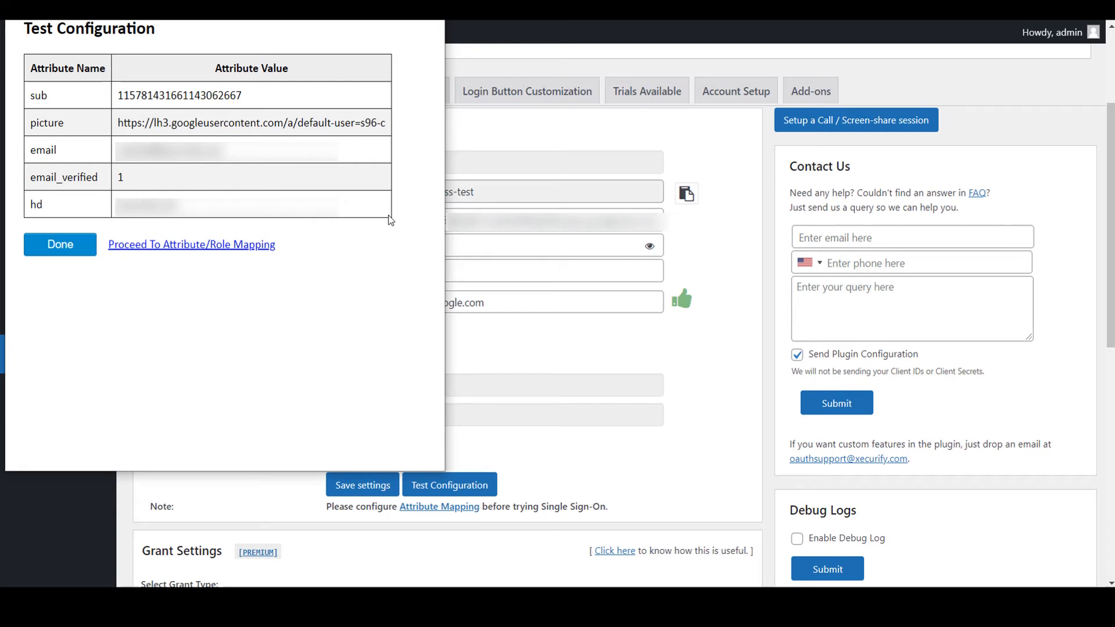
{"action": "left_click", "coordinate": [60, 244]}
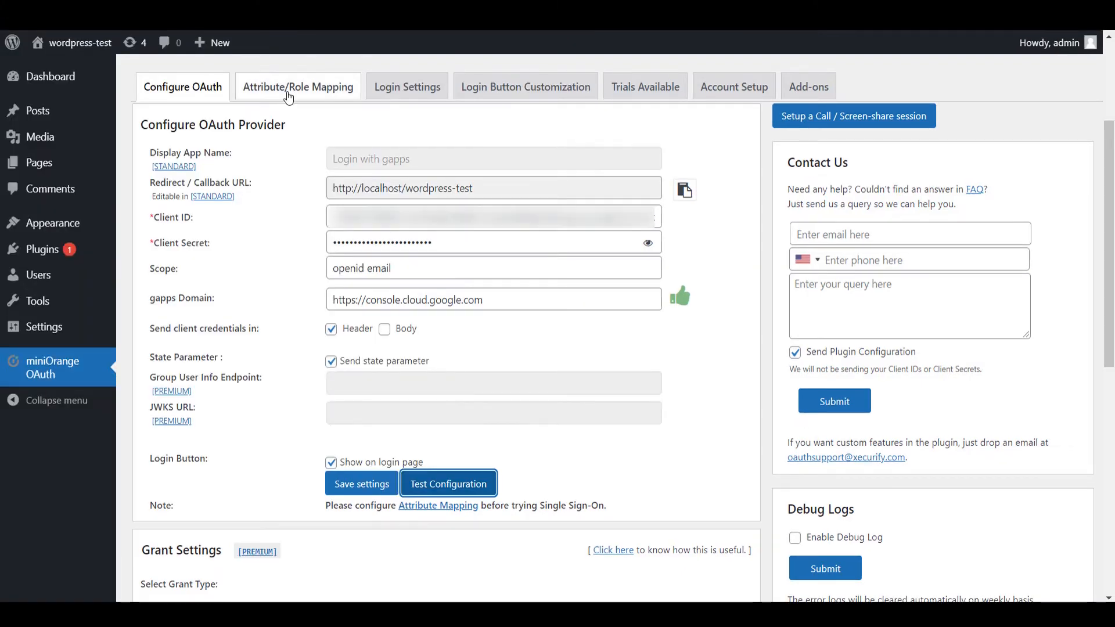
Map the Username attribute to email in Attribute/Role Mapping and save the mapping.
{"action": "left_click", "coordinate": [298, 86]}
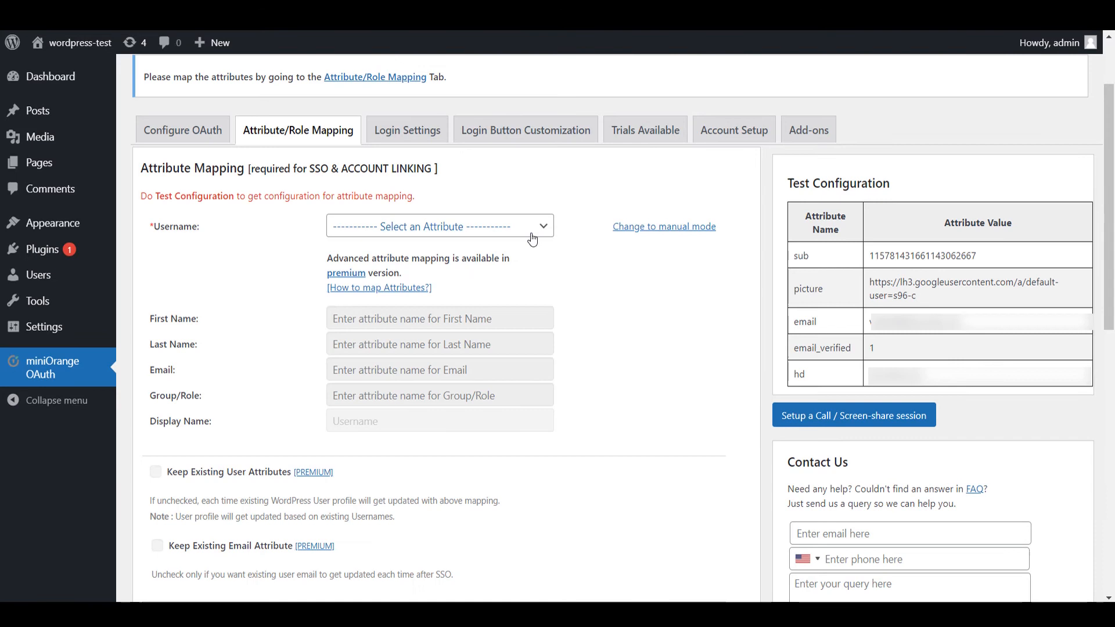
{"action": "left_click", "coordinate": [439, 226]}
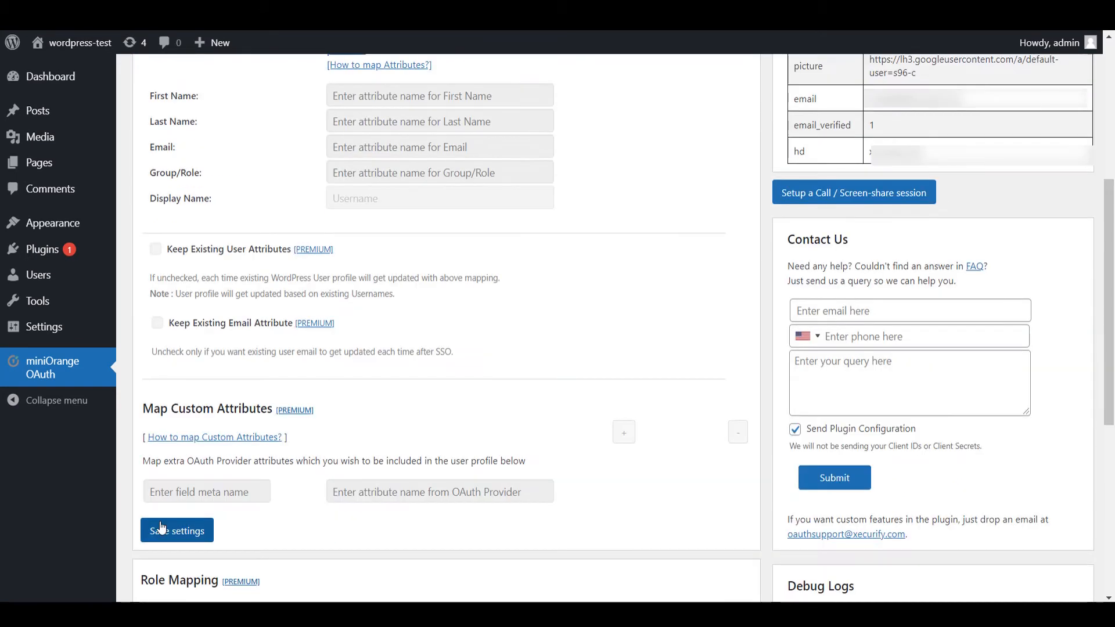
{"action": "left_click", "coordinate": [177, 530]}
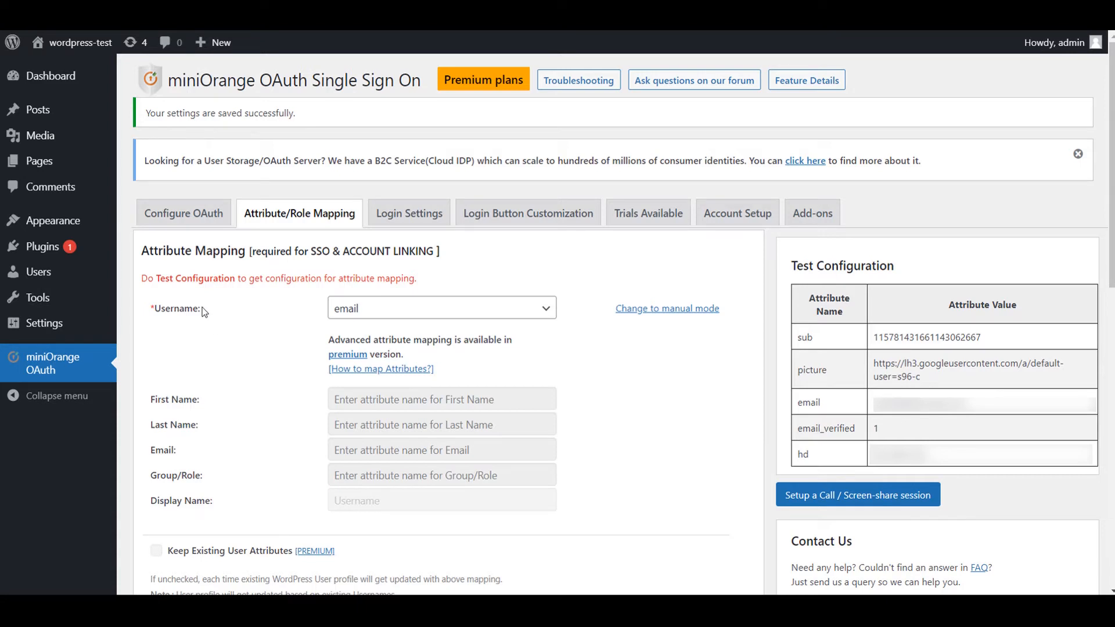
{"action": "mouse_move", "coordinate": [51, 220]}
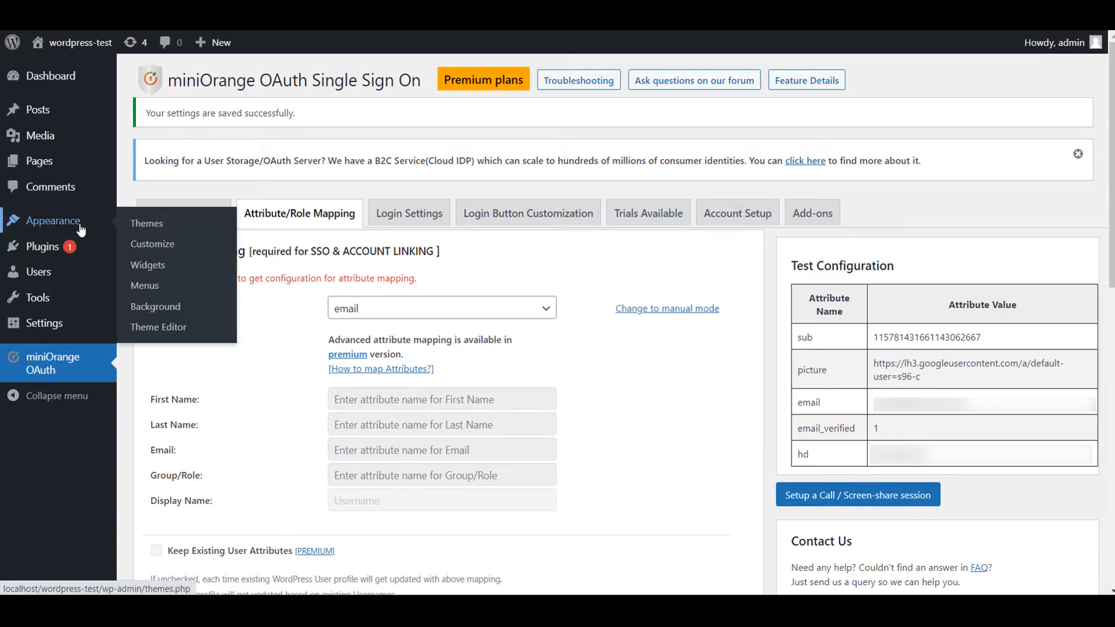
Add the miniOrange OAuth widget to the Footer widget area via Appearance > Widgets.
{"action": "left_click", "coordinate": [147, 265]}
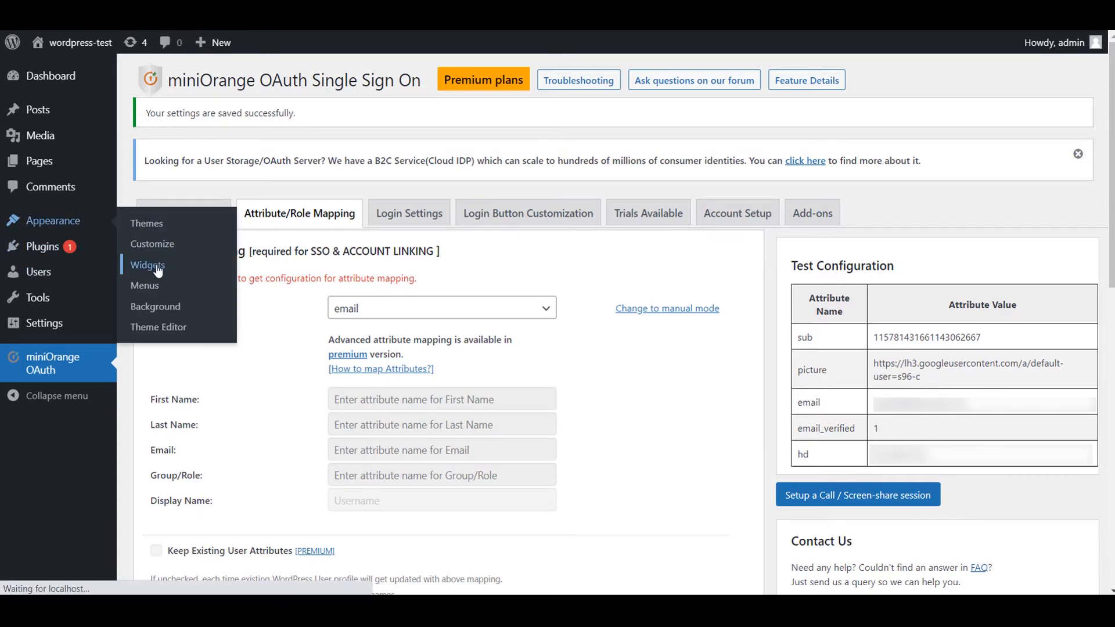
{"action": "left_click", "coordinate": [145, 265]}
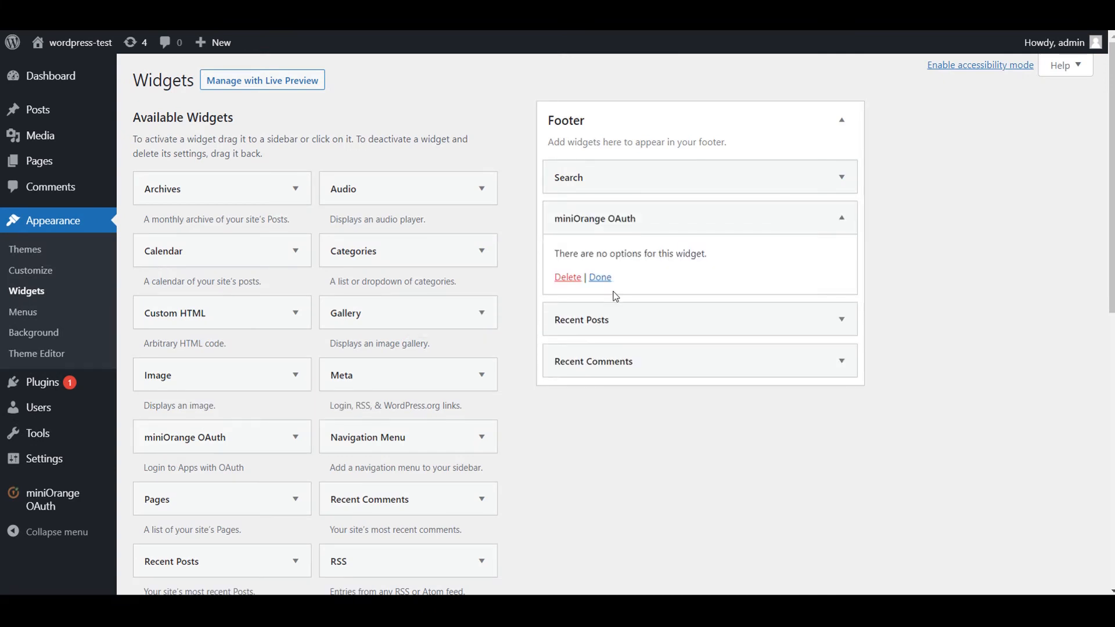
{"action": "left_click", "coordinate": [599, 276]}
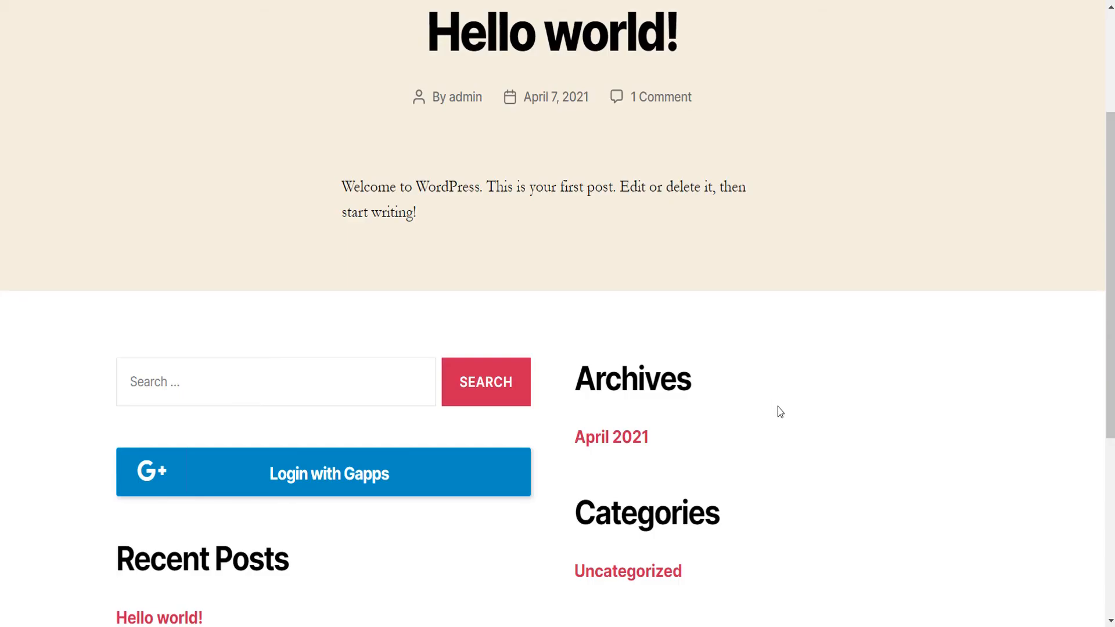
Sign into the site through Login with Gapps using the Google account password.
{"action": "scroll", "scroll_direction": "down", "scroll_amount": 3}
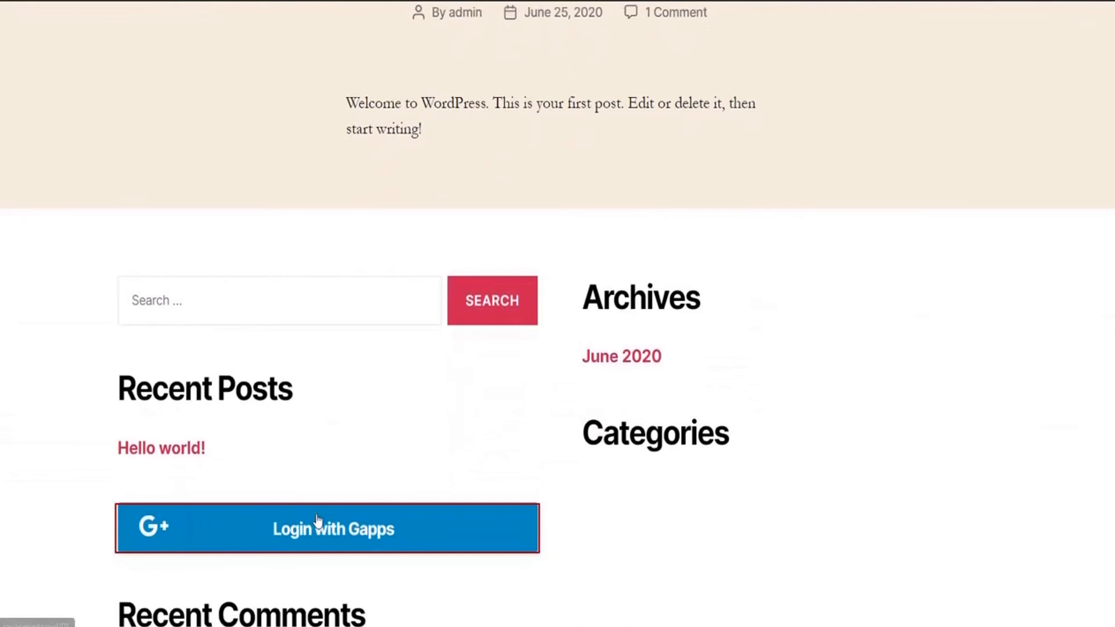
{"action": "left_click", "coordinate": [327, 528]}
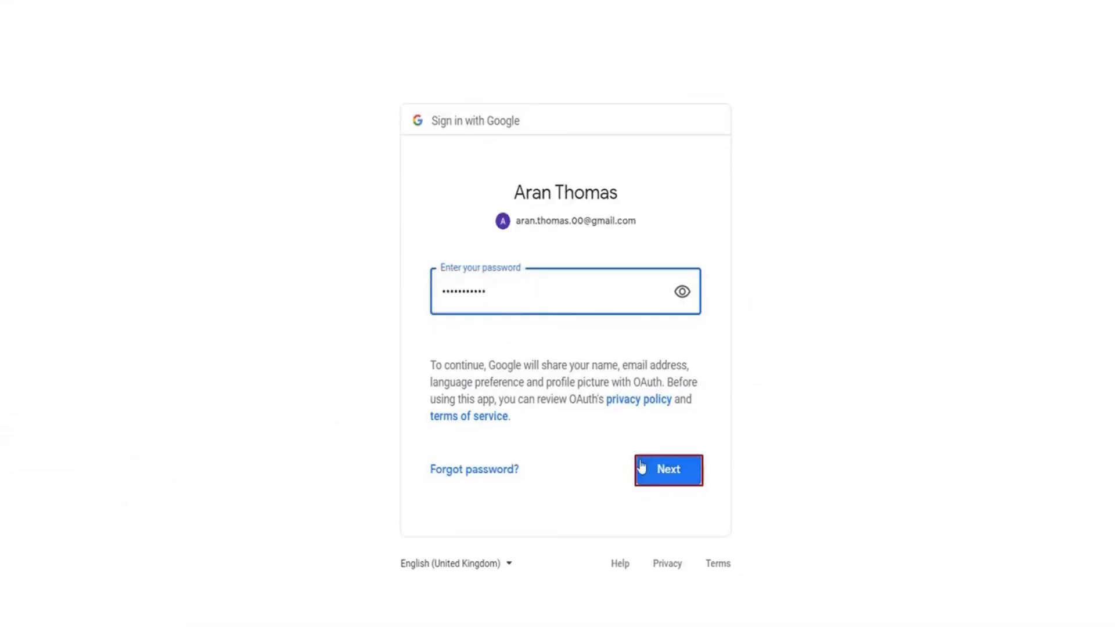
{"action": "left_click", "coordinate": [667, 469]}
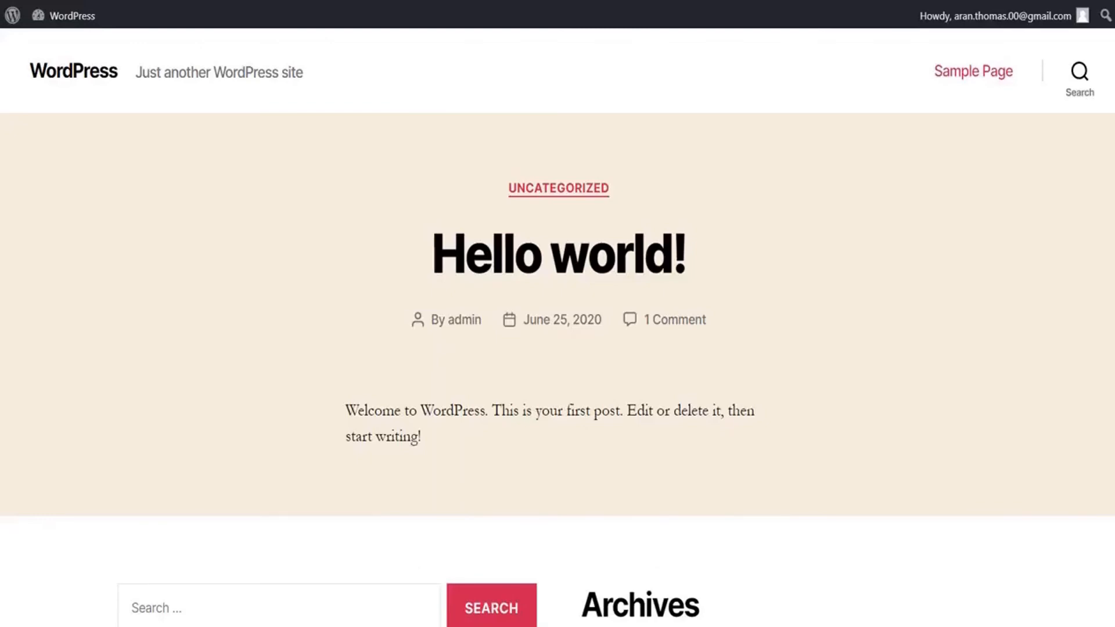